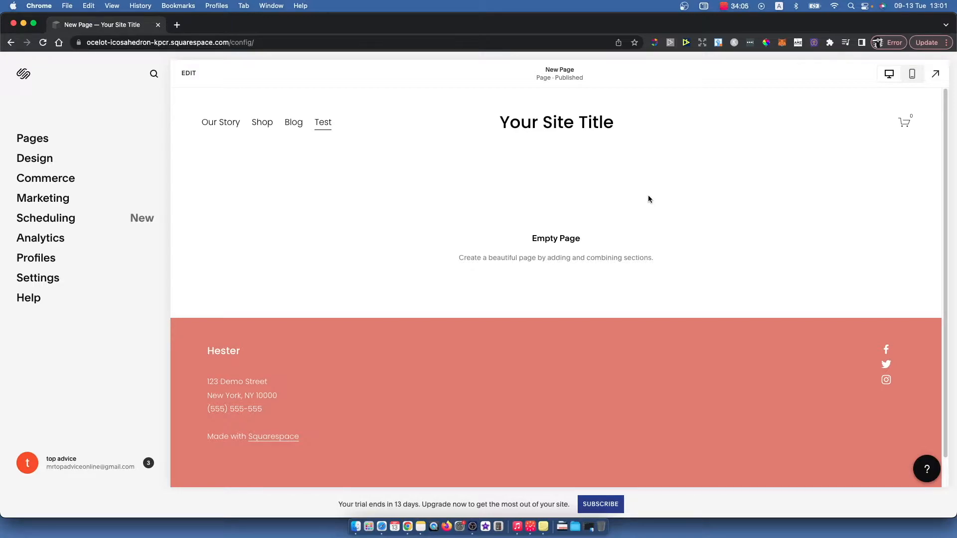
mouse_move(638, 190)
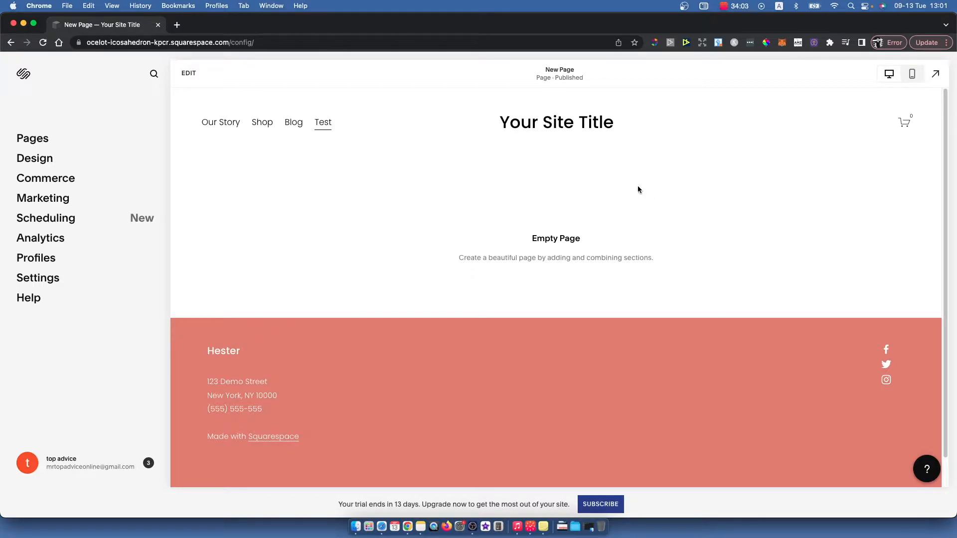
mouse_move(188, 296)
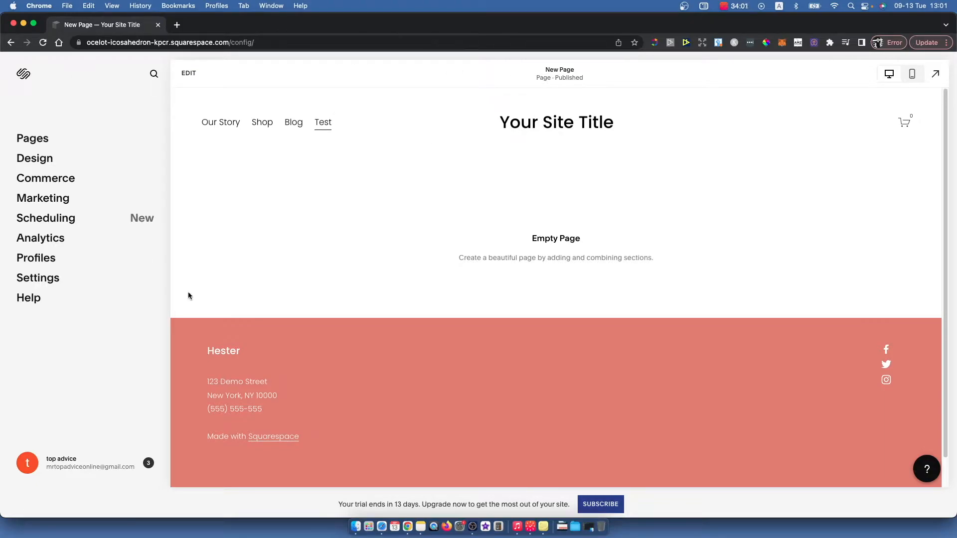
mouse_move(496, 135)
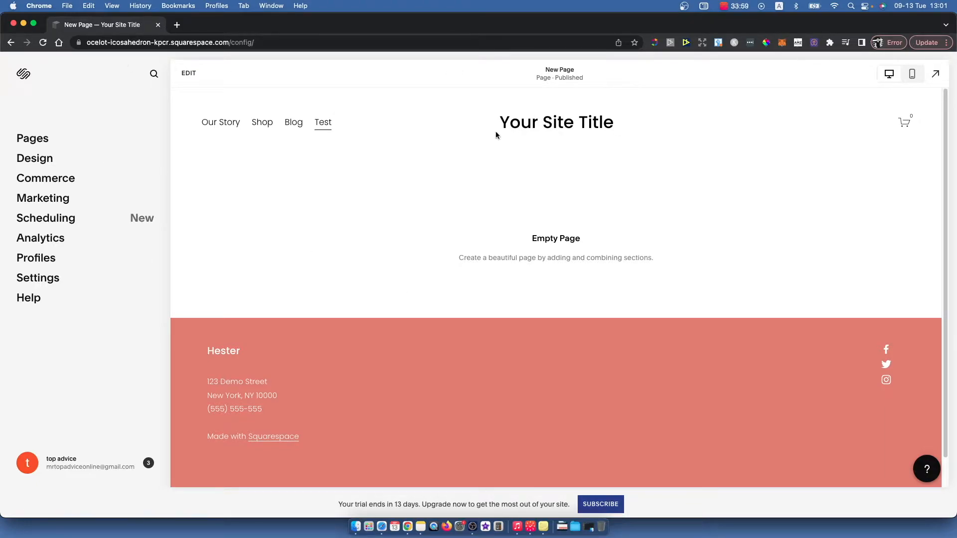
mouse_move(284, 106)
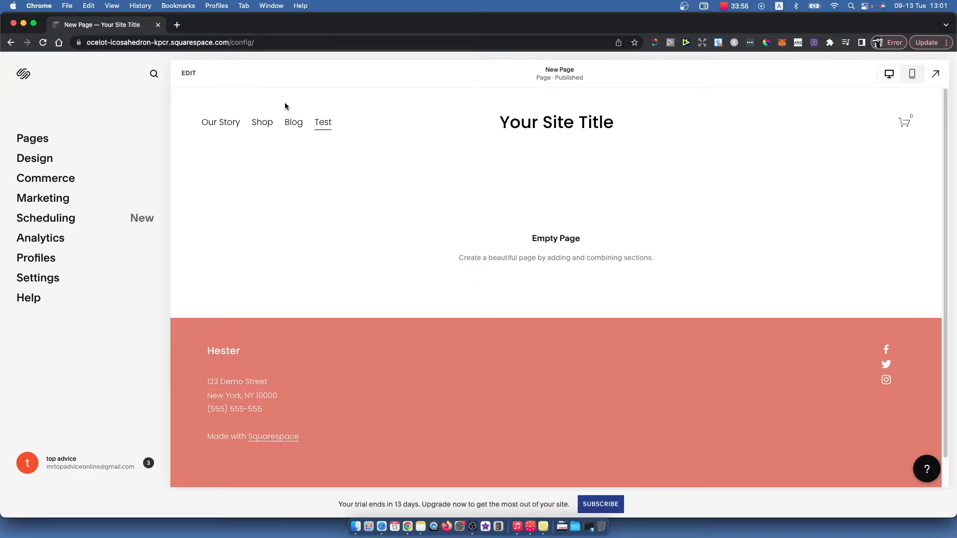
mouse_move(585, 221)
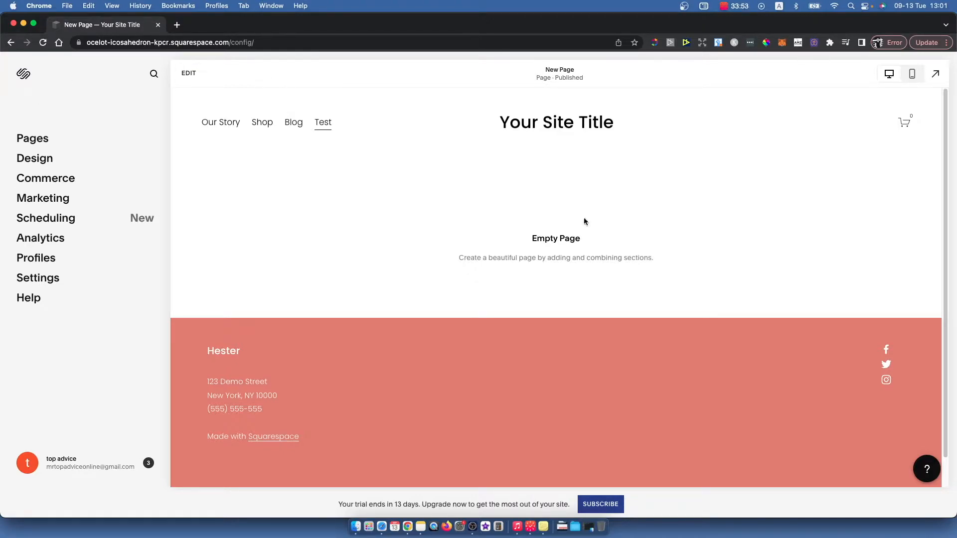
mouse_move(412, 82)
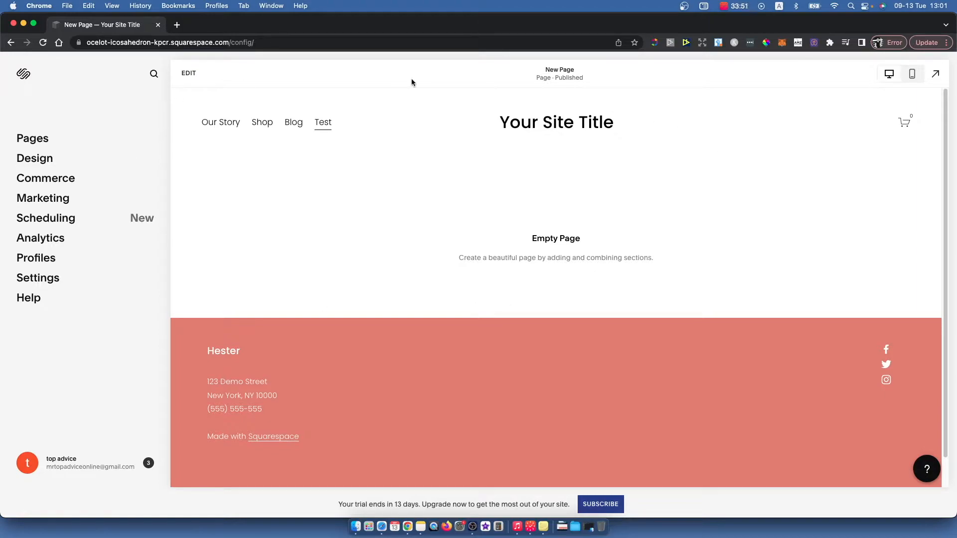
mouse_move(45, 88)
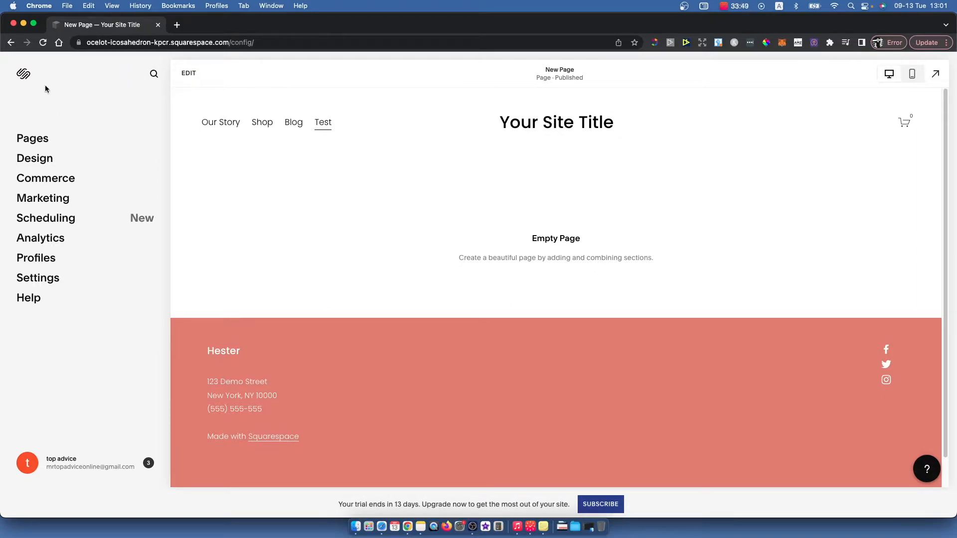
mouse_move(13, 286)
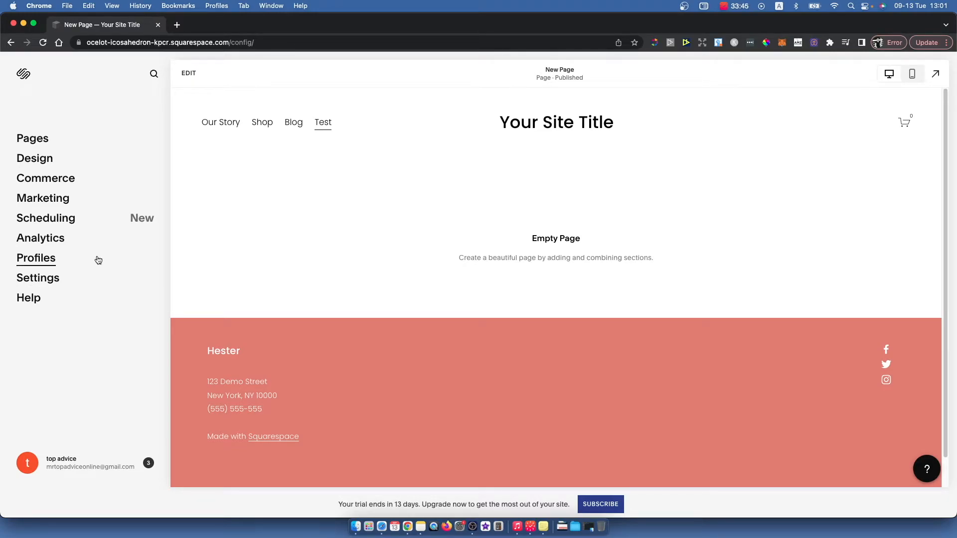
mouse_move(231, 125)
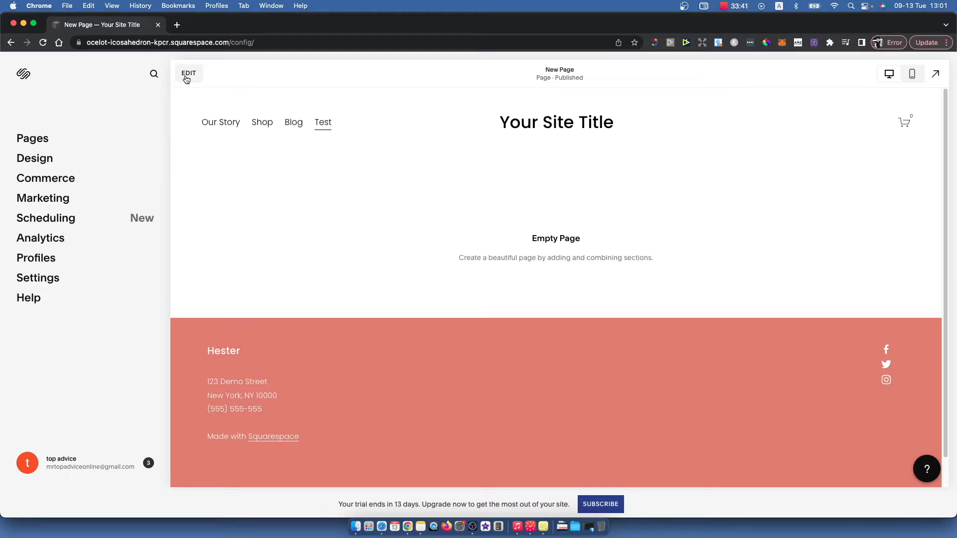
Step: Enter edit mode on the Test page and add a blank section
left_click(188, 73)
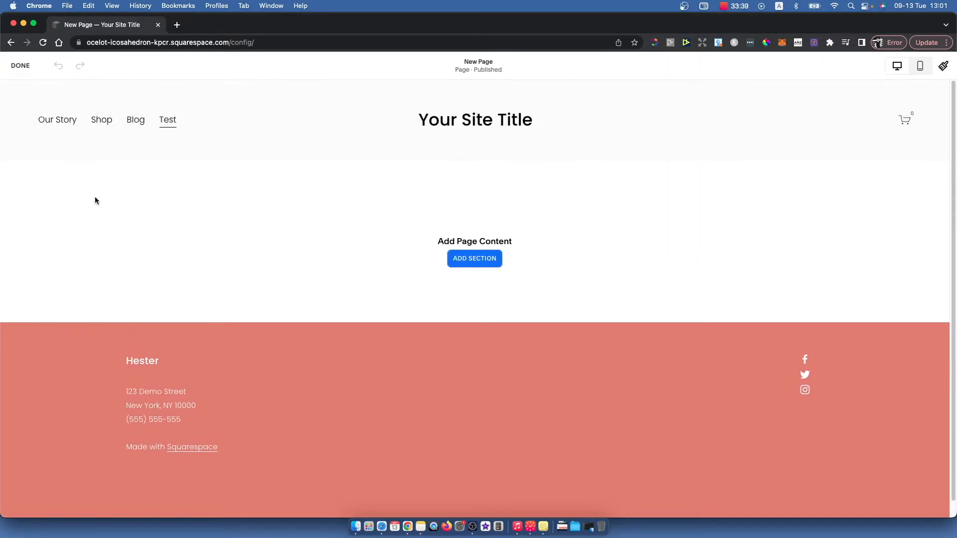
mouse_move(546, 270)
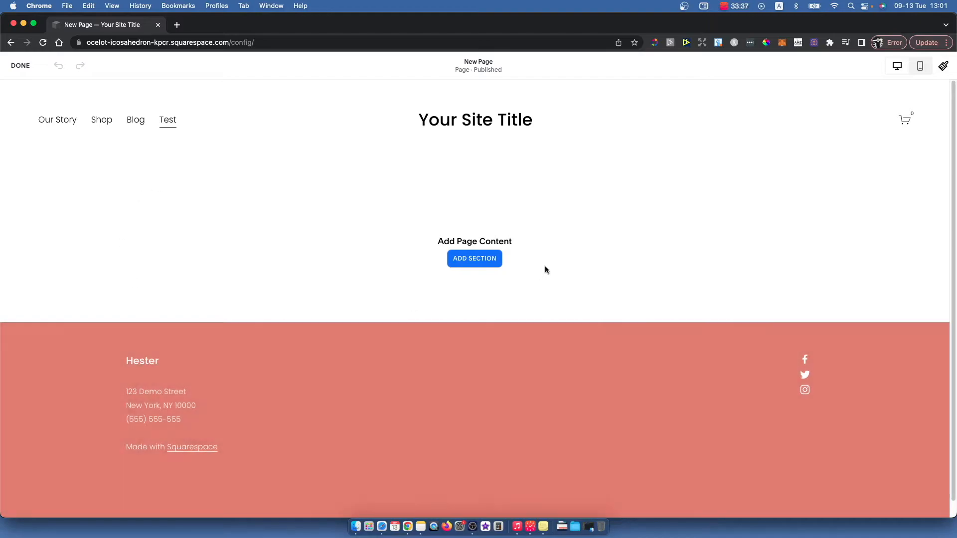
left_click(474, 258)
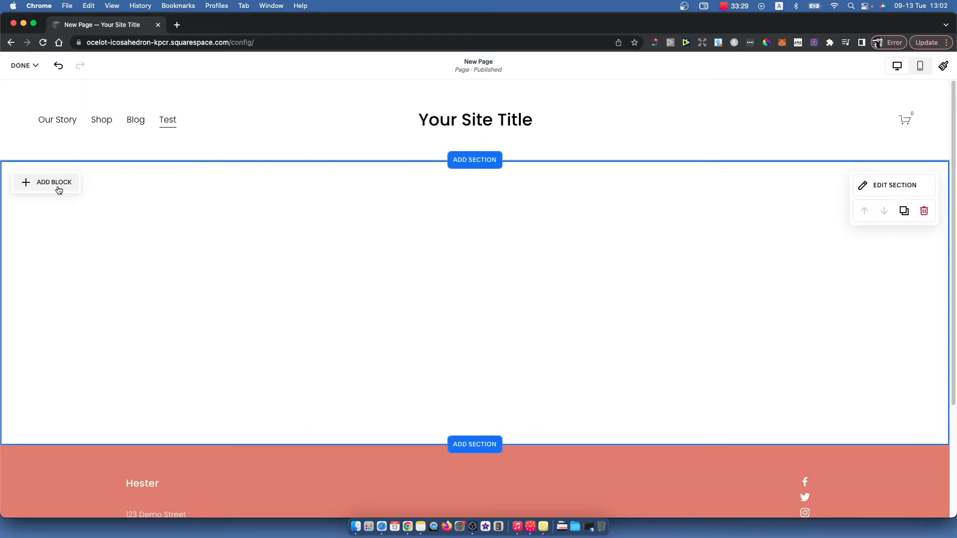
Step: Insert a Text block into the new section and type 'Test text'
left_click(52, 182)
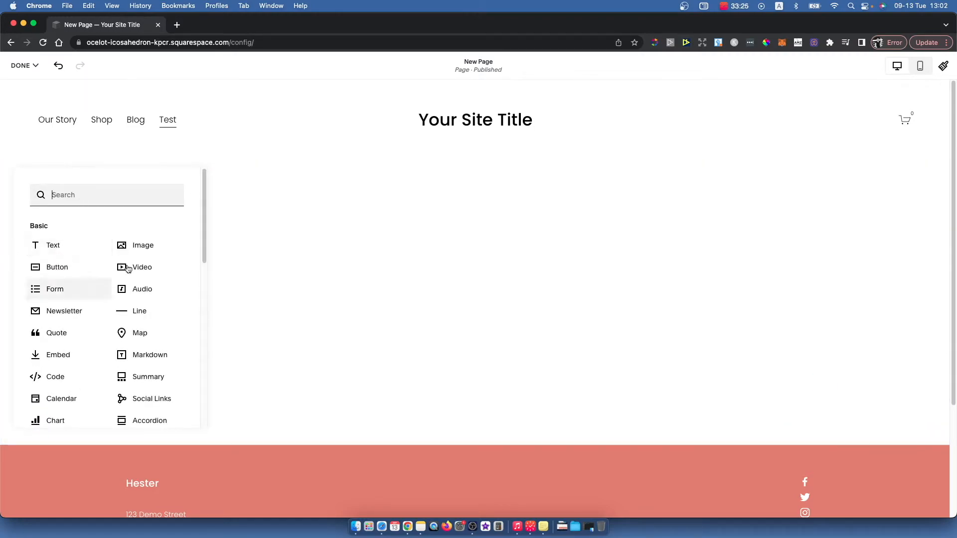
mouse_move(53, 245)
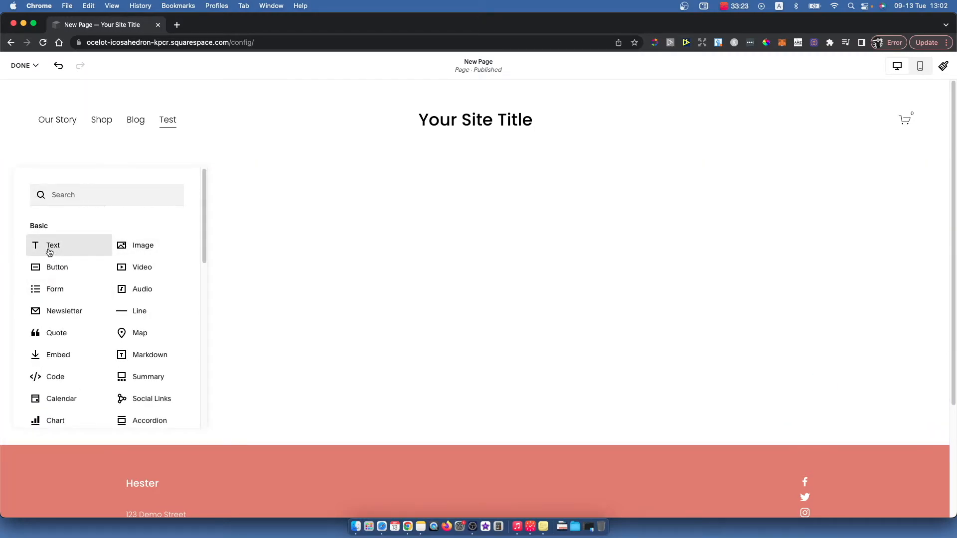
left_click(54, 244)
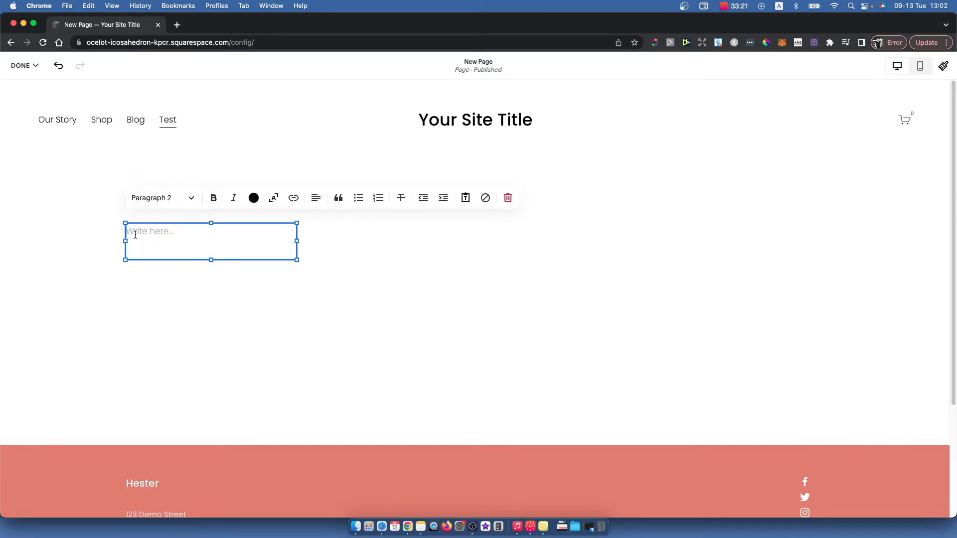
type("Te")
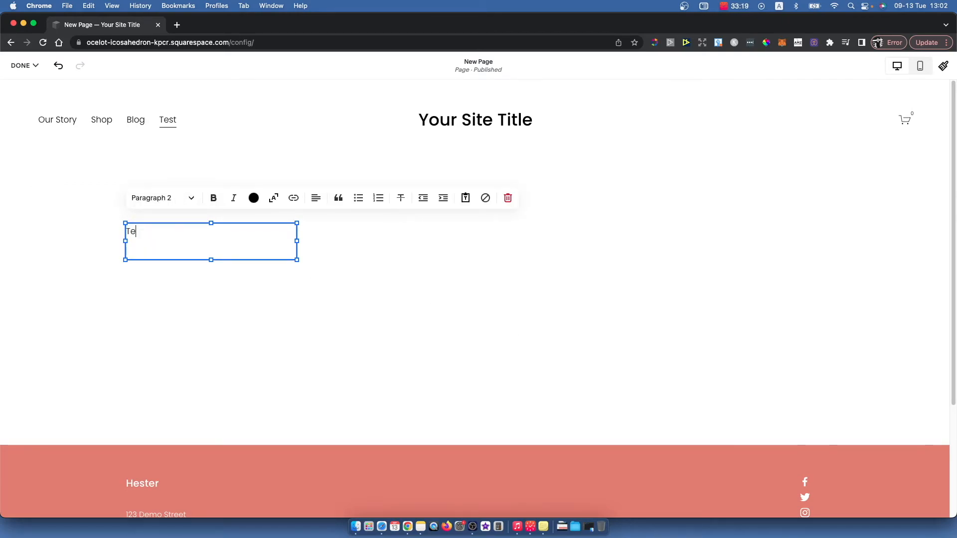
type("st text")
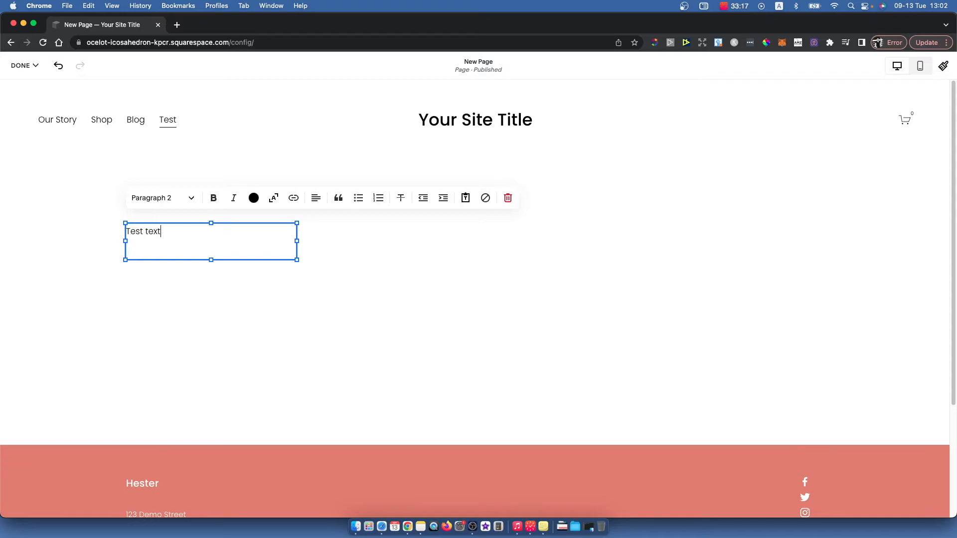
Step: Restyle the 'Test text' block as a heading
left_click(162, 198)
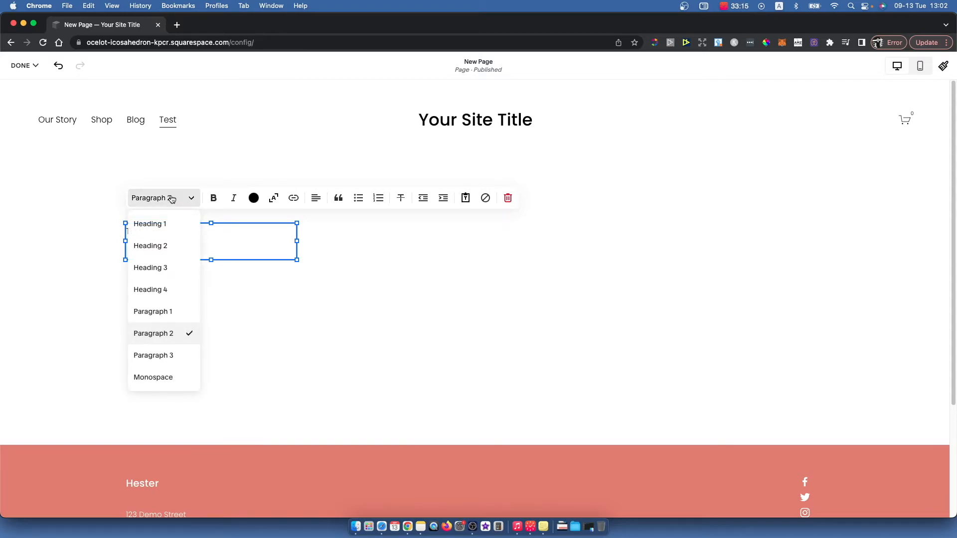
left_click(150, 223)
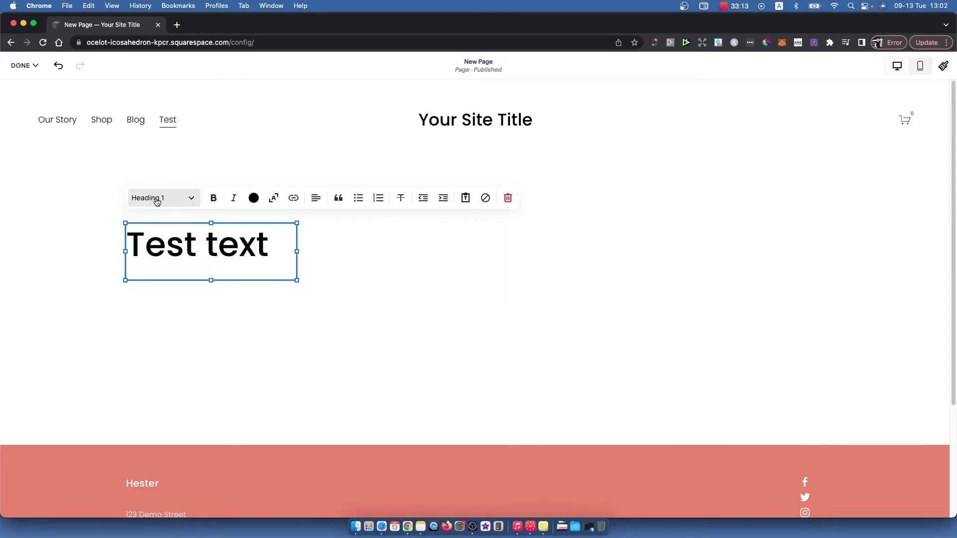
left_click(162, 197)
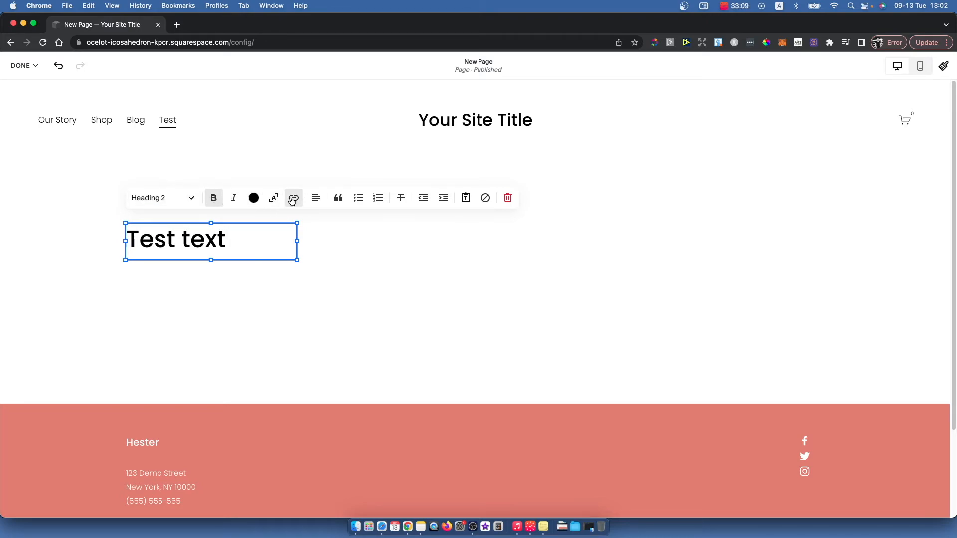
Step: Finish editing, then delete the 'Test text' block and confirm removal
left_click(253, 198)
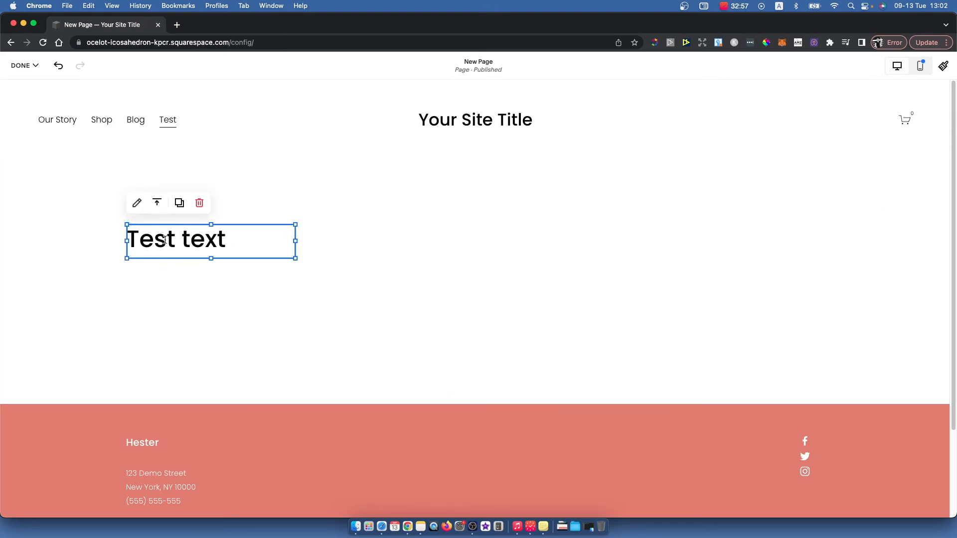
left_click(199, 203)
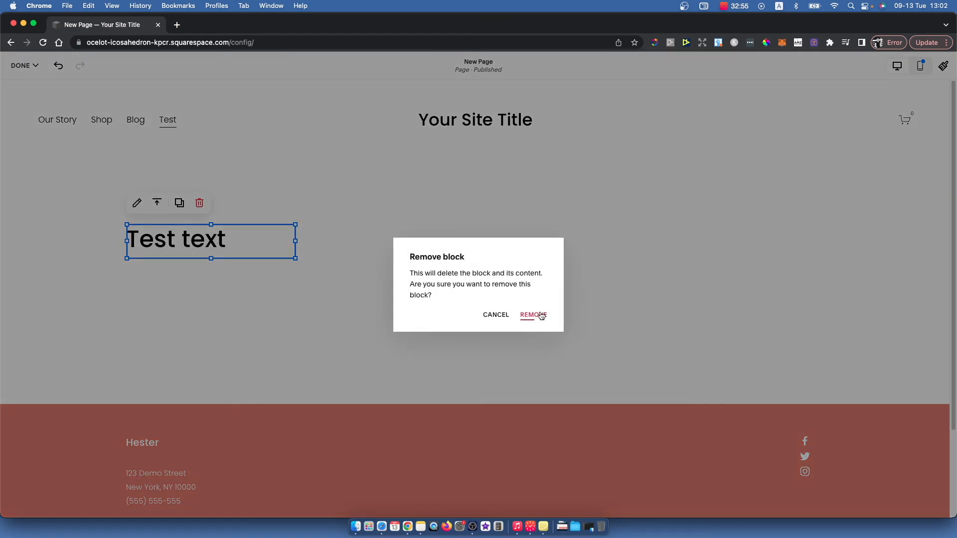
left_click(532, 315)
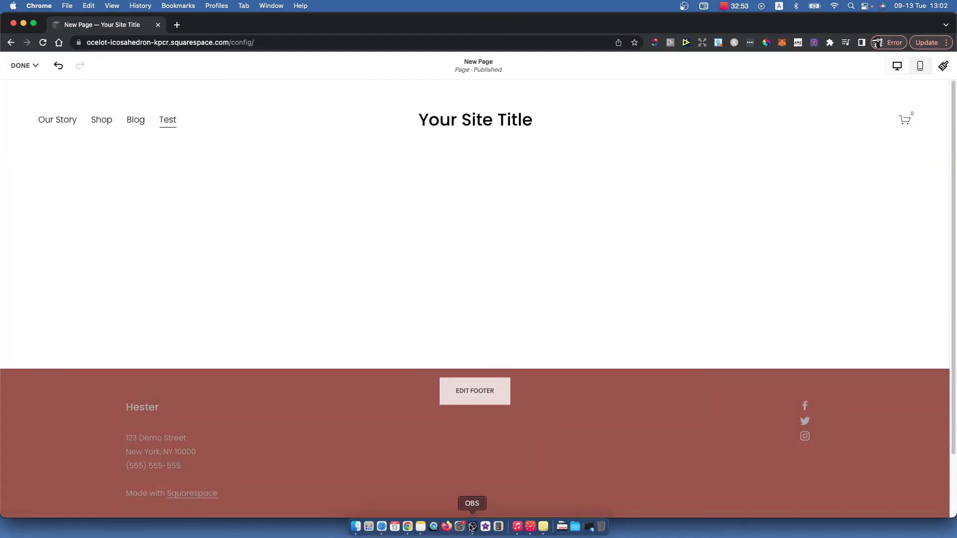